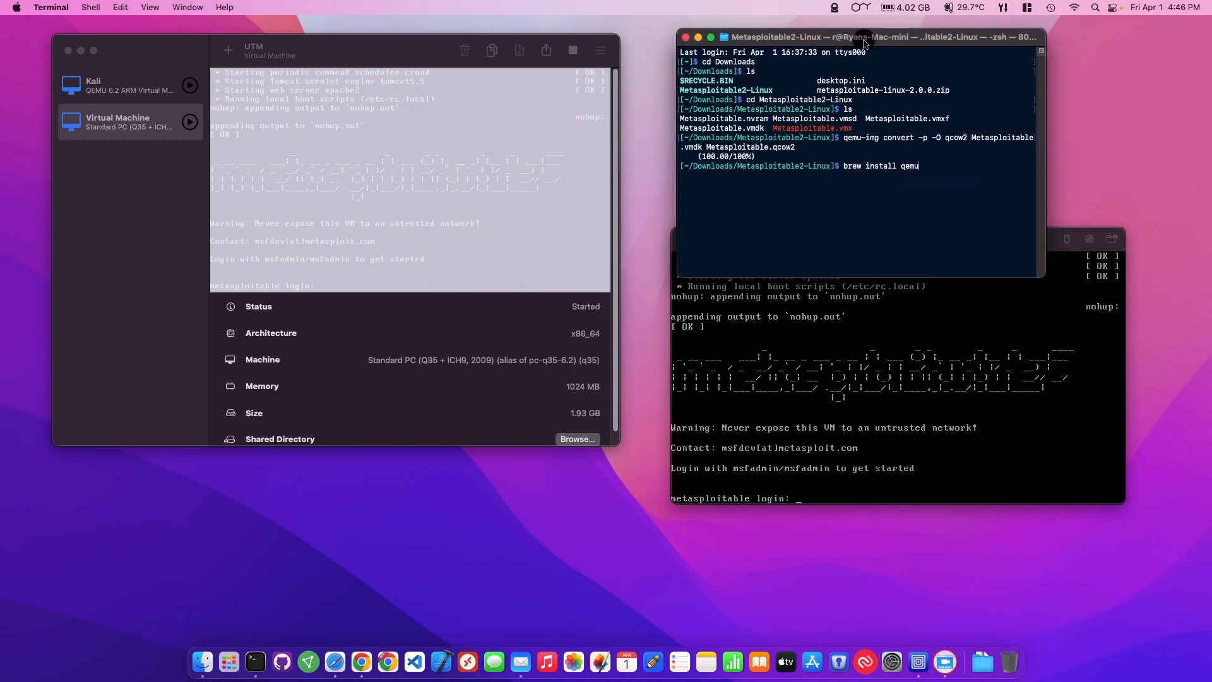
Move the terminal window aside and force-stop the running virtual machine.
{"action": "left_click_drag", "start_coordinate": [856, 37], "coordinate": [644, 103]}
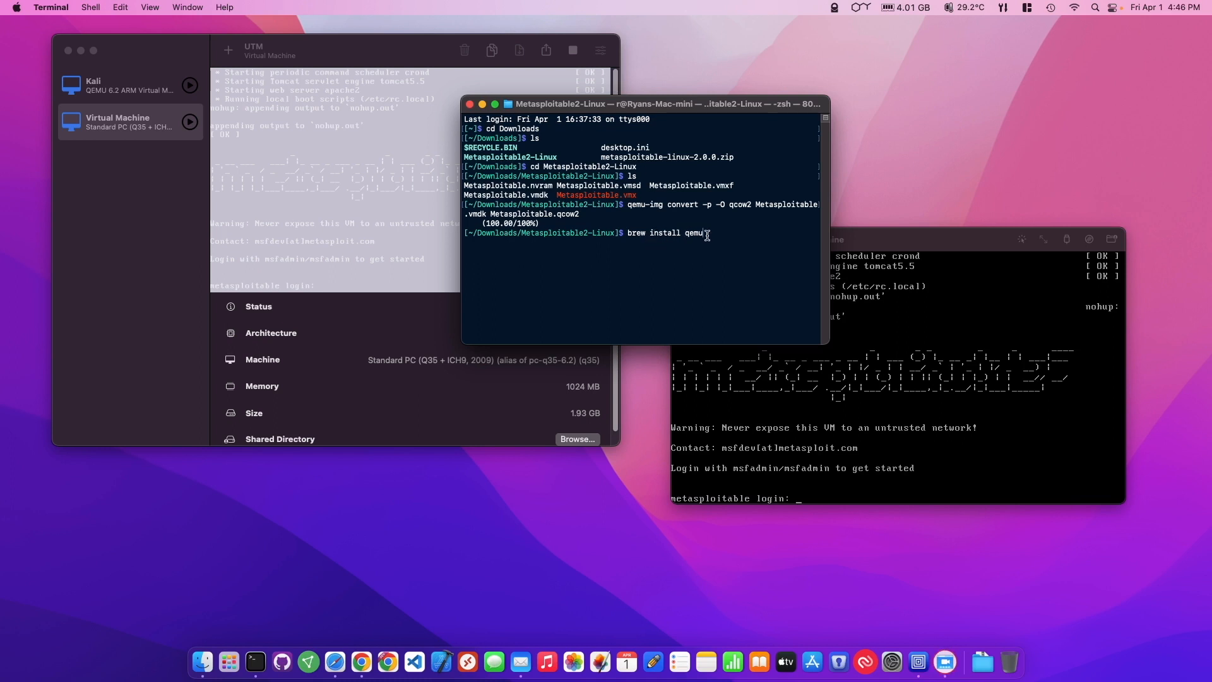
{"action": "double_click", "coordinate": [692, 233]}
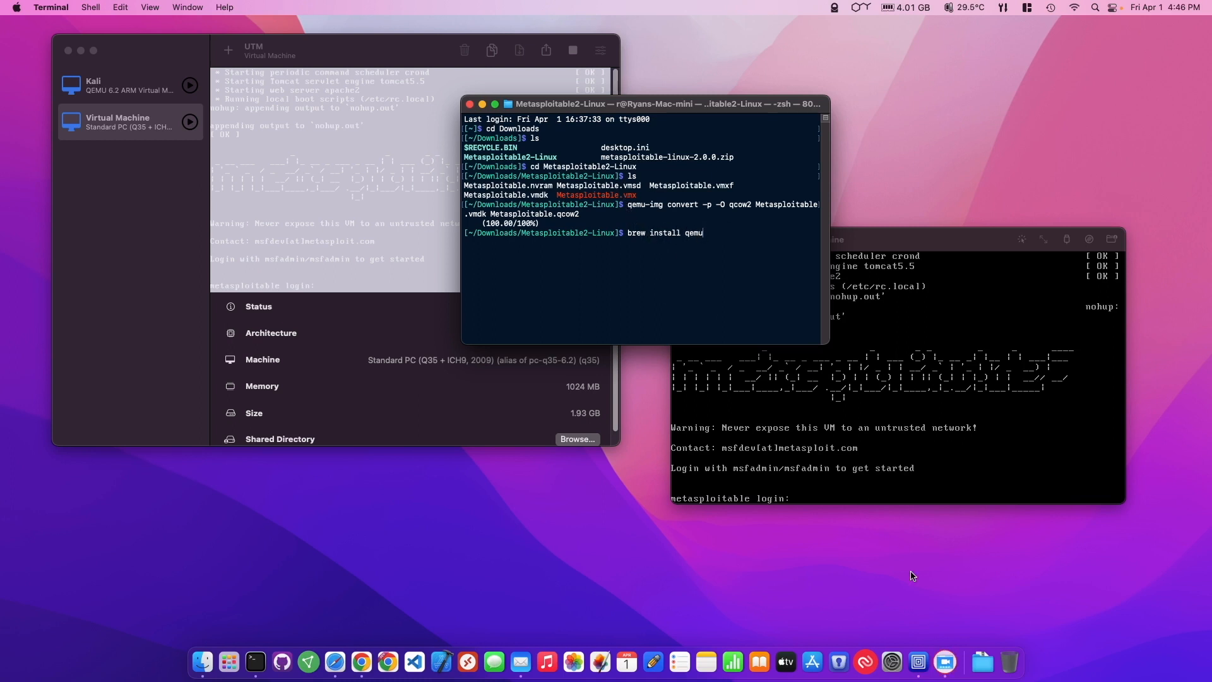
{"action": "mouse_move", "coordinate": [659, 203]}
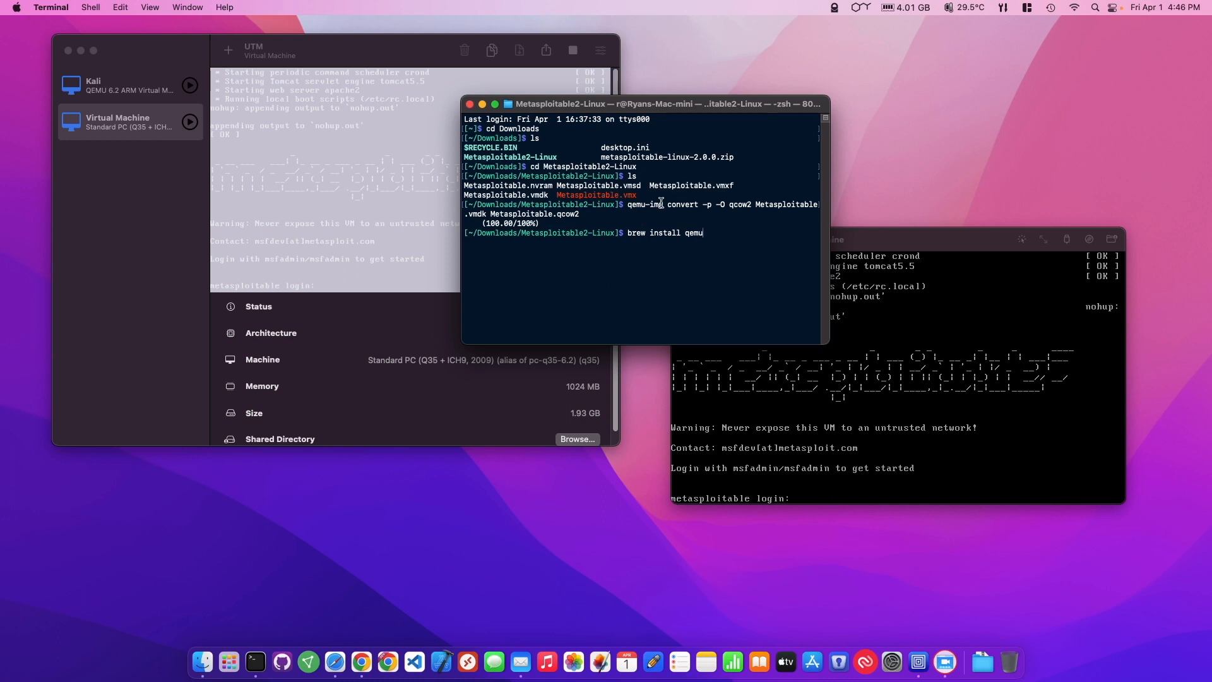
{"action": "mouse_move", "coordinate": [655, 111]}
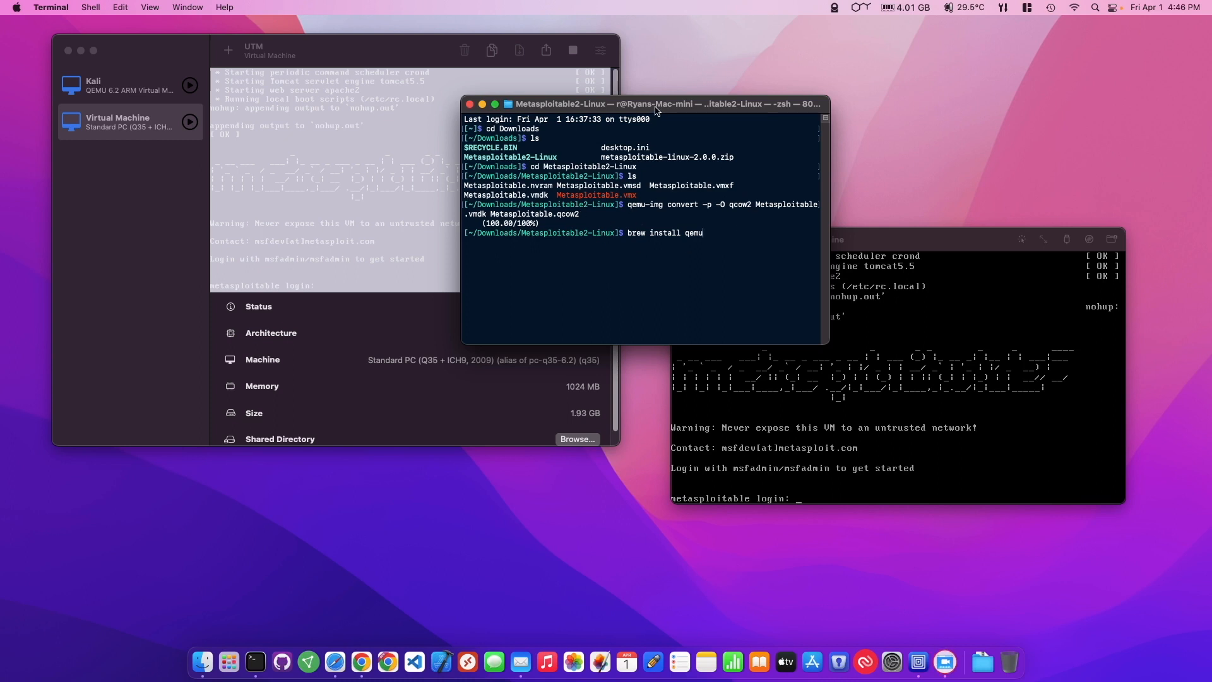
{"action": "left_click_drag", "start_coordinate": [655, 104], "coordinate": [990, 36]}
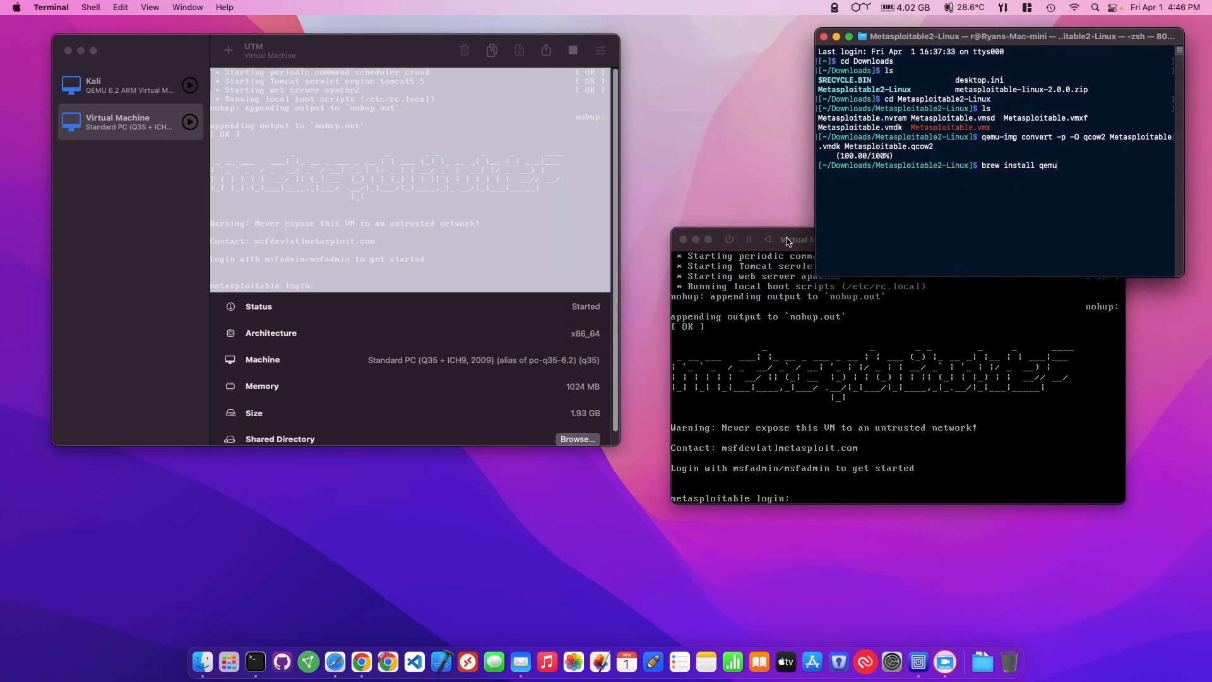
{"action": "left_click", "coordinate": [796, 238]}
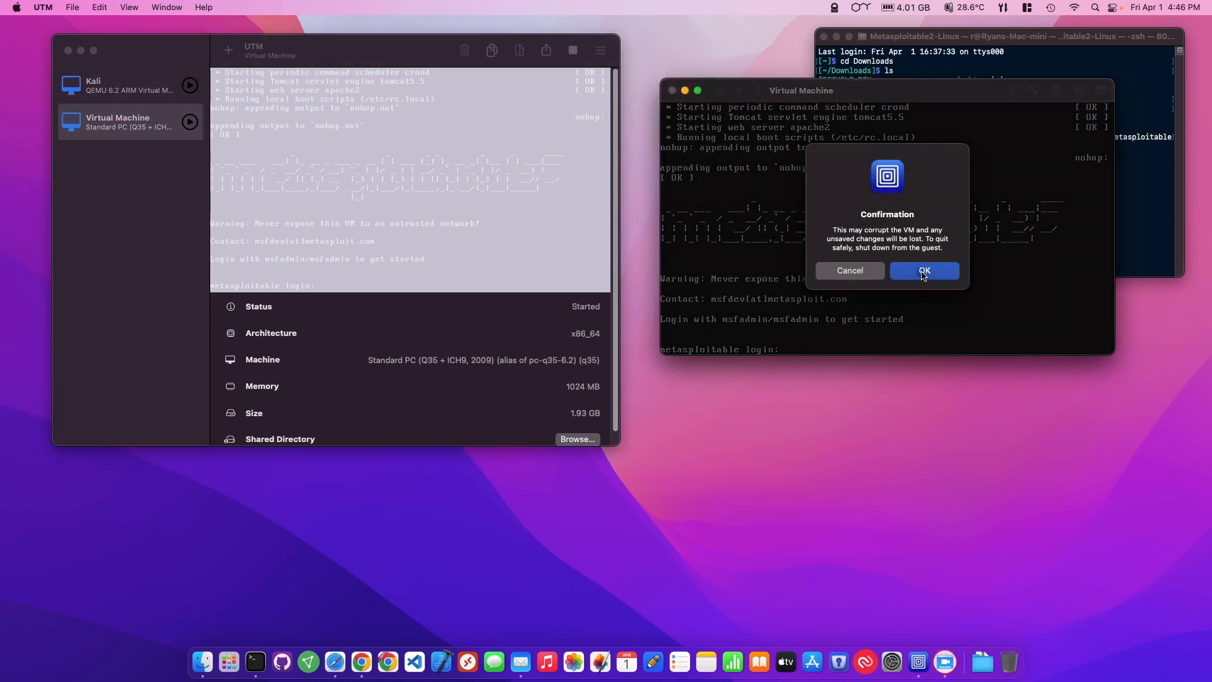
{"action": "left_click", "coordinate": [924, 271]}
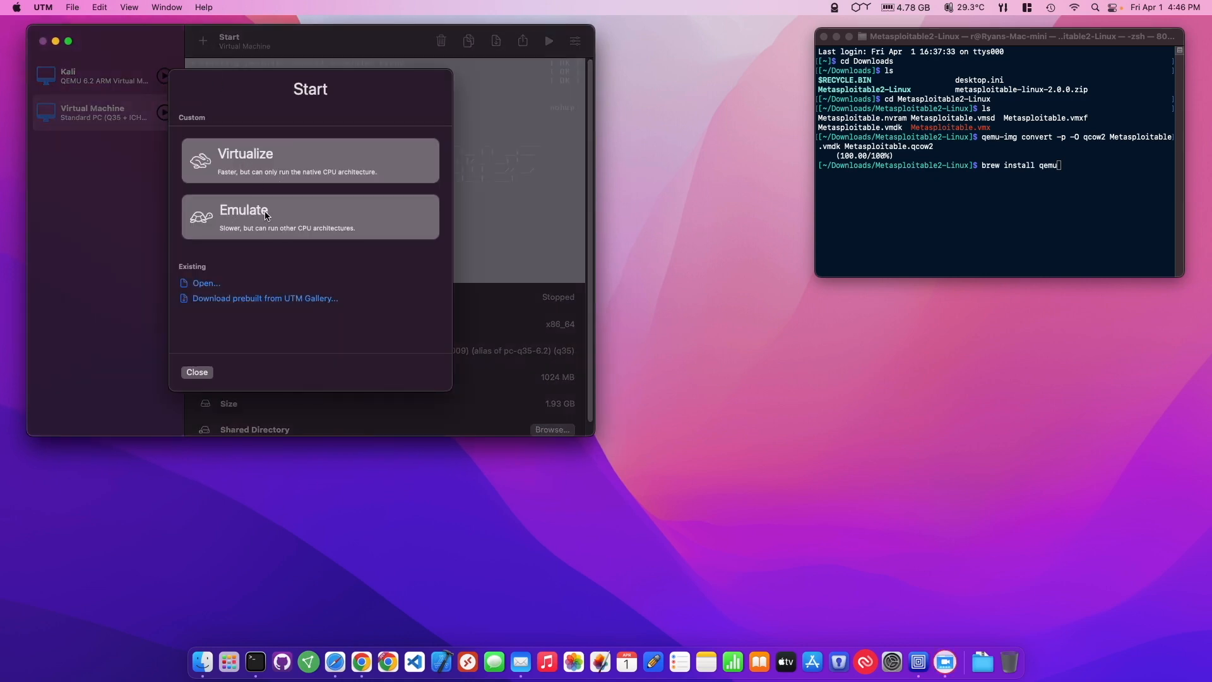
{"action": "mouse_move", "coordinate": [296, 220]}
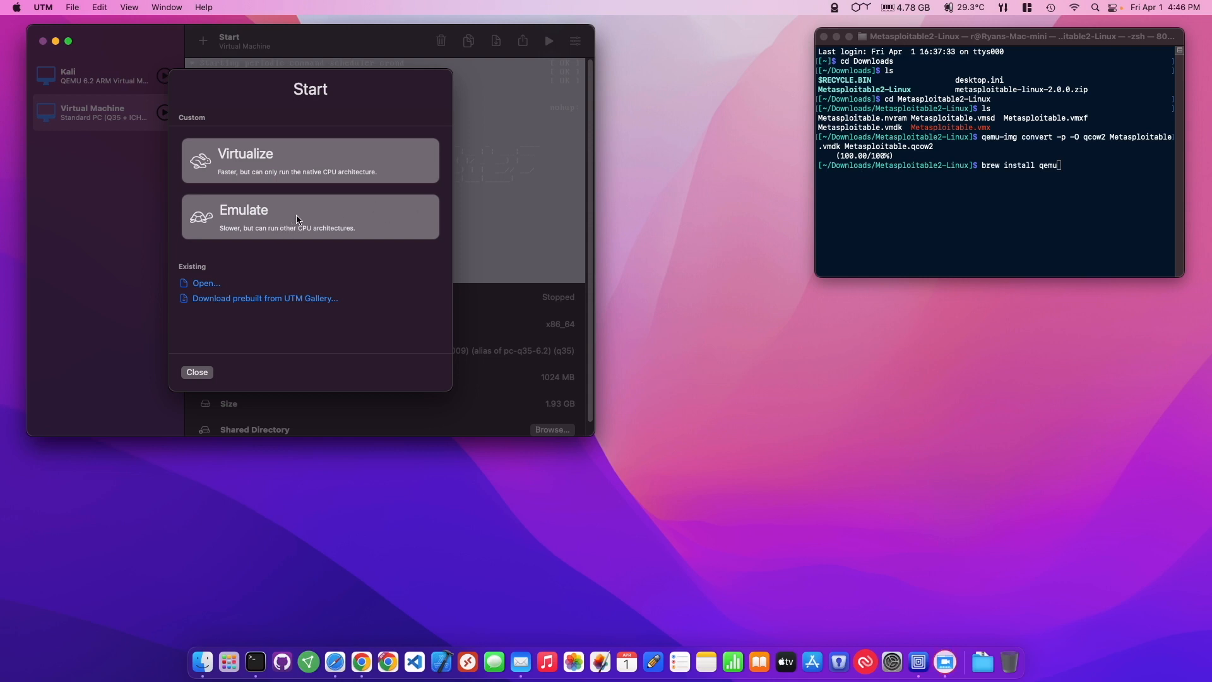
{"action": "mouse_move", "coordinate": [303, 214]}
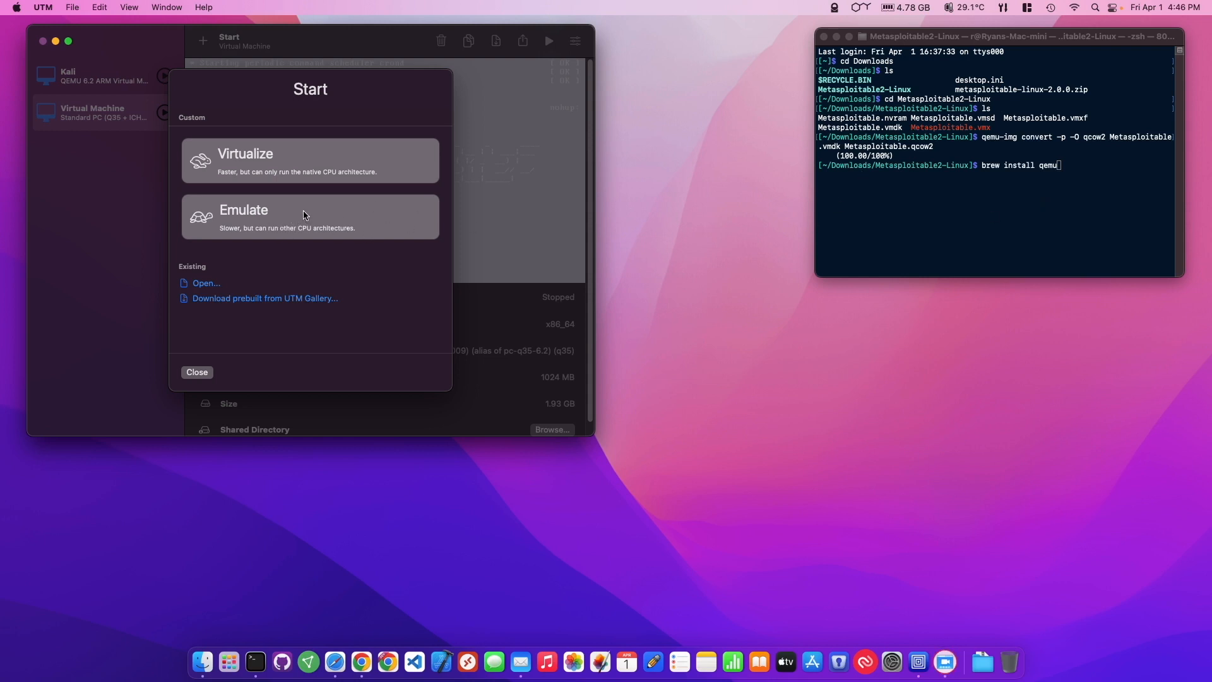
Create an emulated Other x86_64 VM with 1024 MB memory and no ISO, keeping default drive size.
{"action": "left_click", "coordinate": [309, 216]}
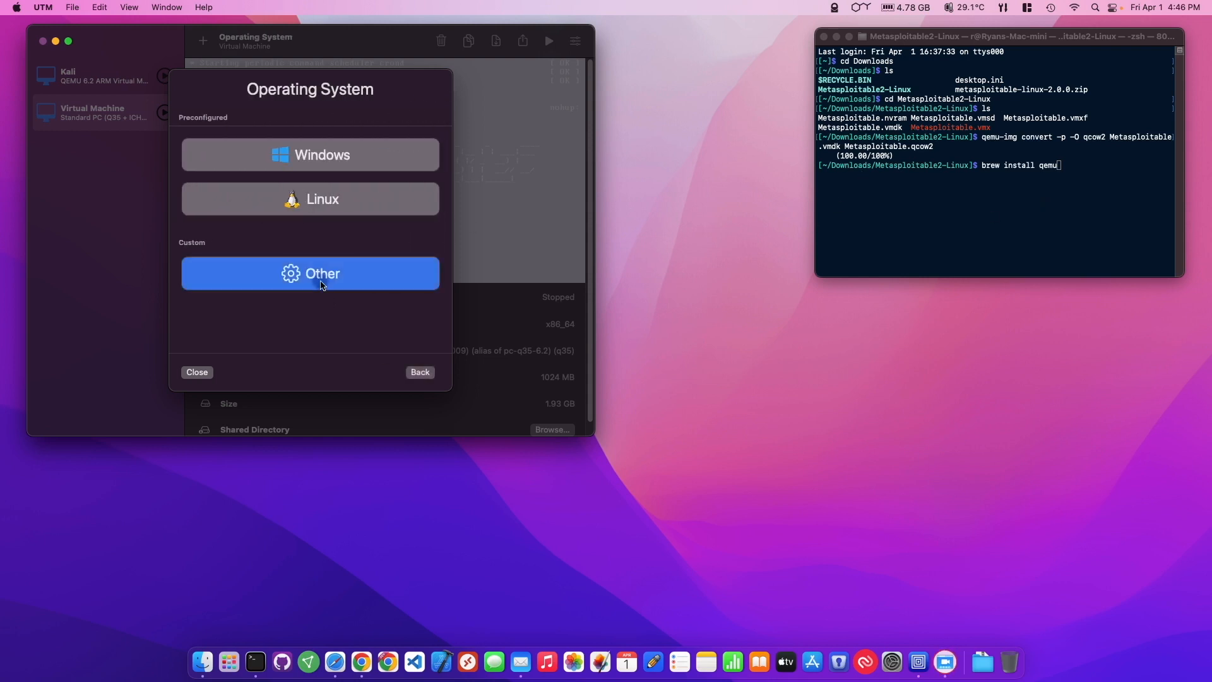
{"action": "left_click", "coordinate": [309, 272]}
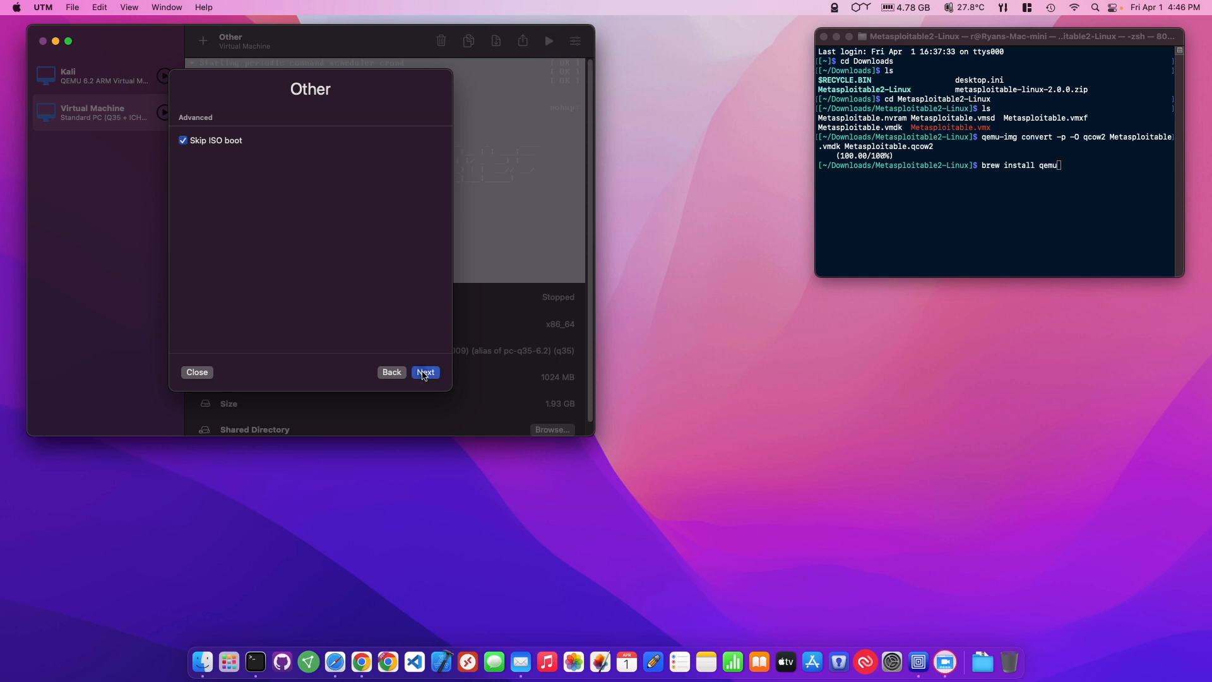
{"action": "left_click", "coordinate": [392, 372]}
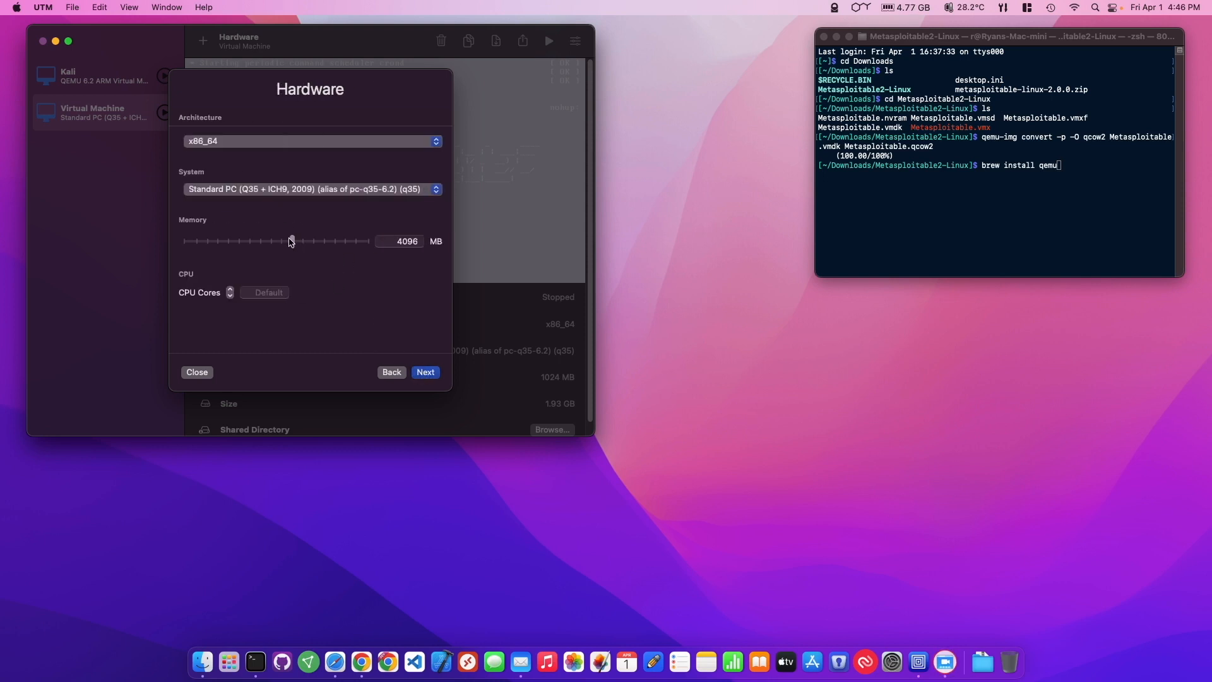
{"action": "left_click_drag", "start_coordinate": [291, 241], "coordinate": [248, 241]}
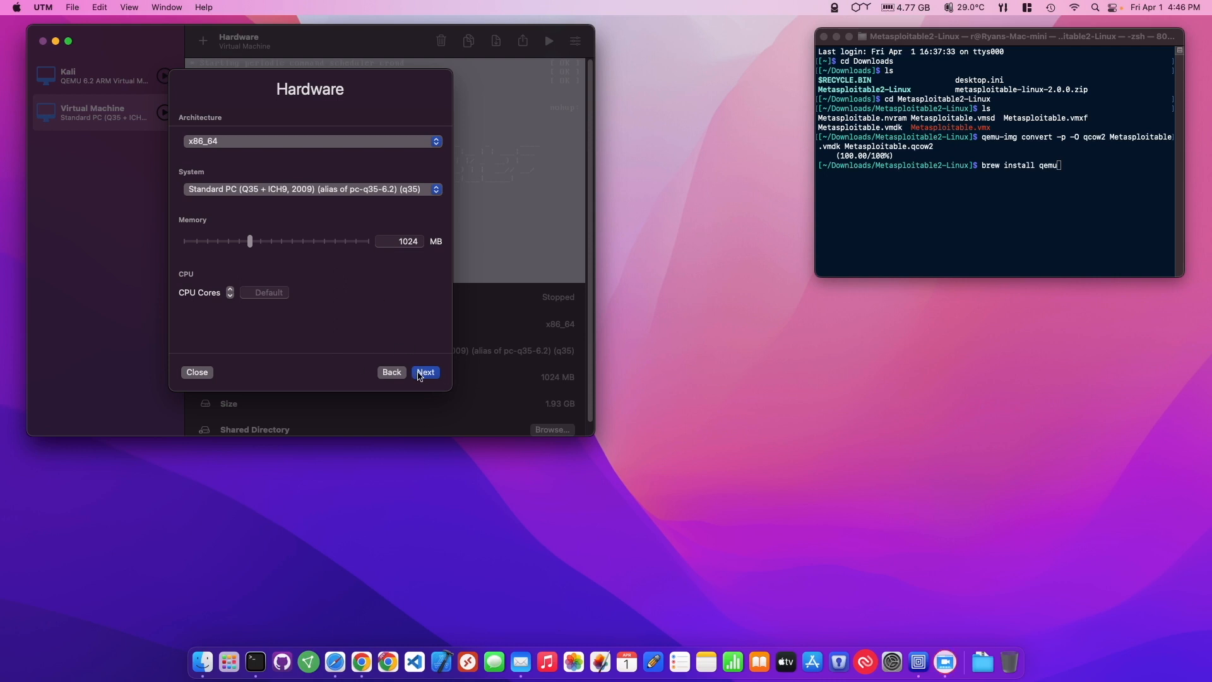
{"action": "left_click", "coordinate": [425, 372]}
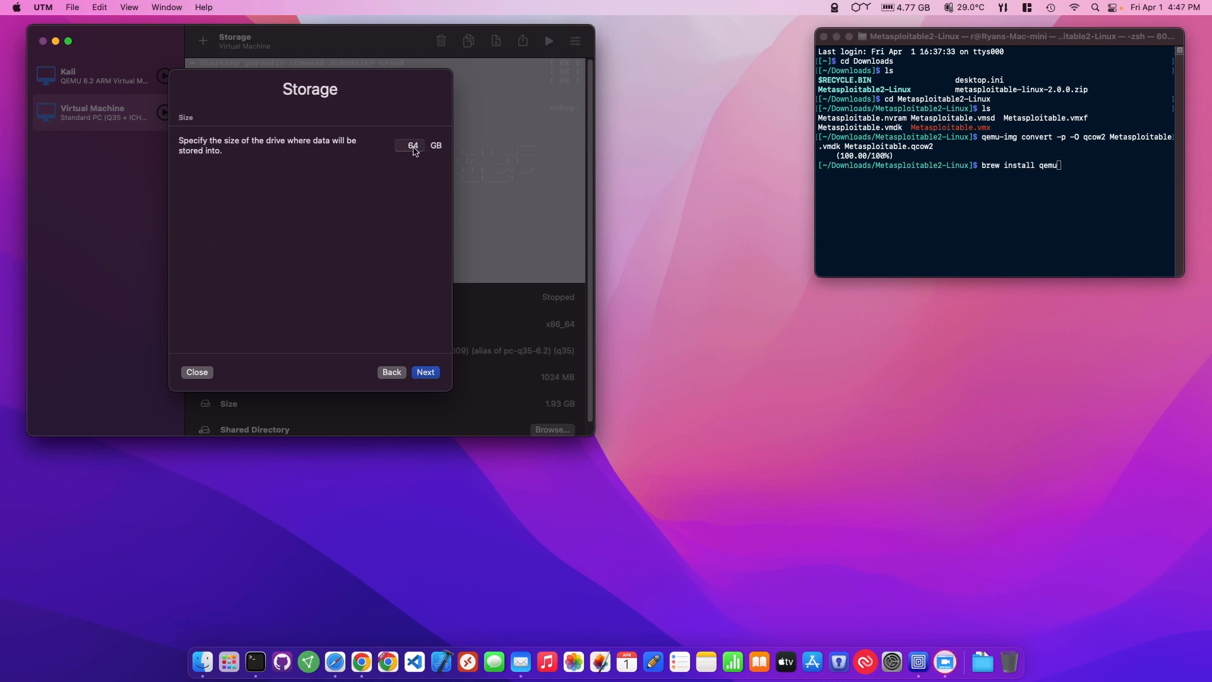
{"action": "left_click", "coordinate": [425, 372]}
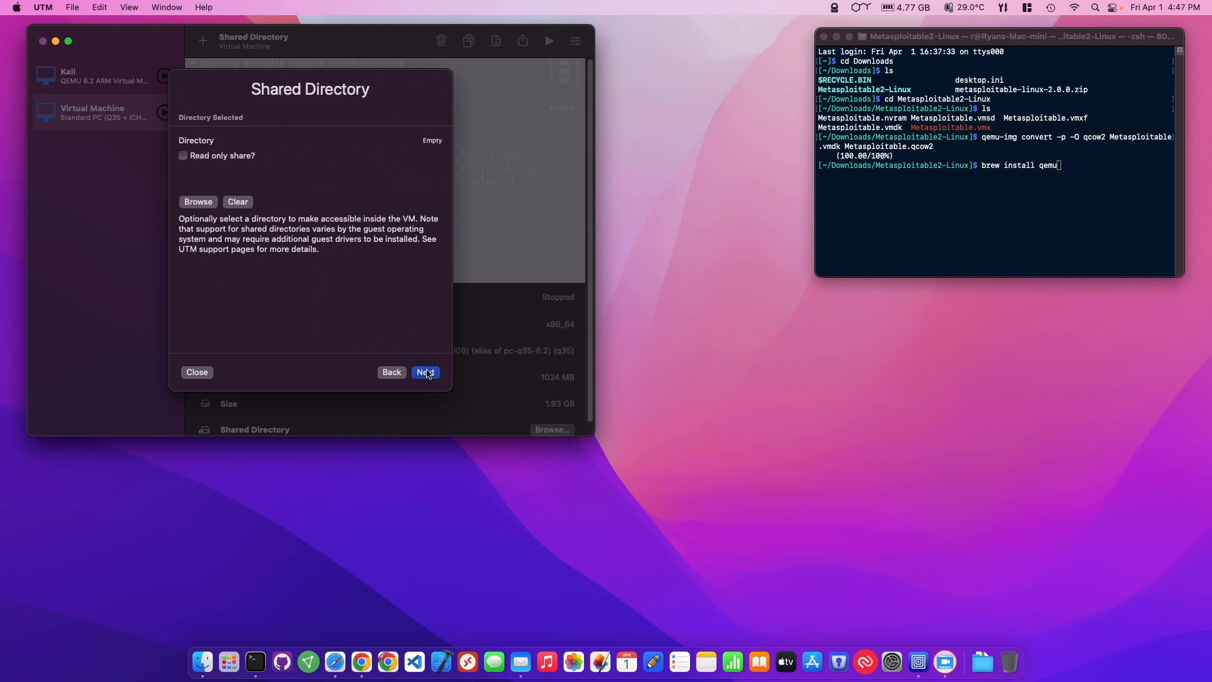
{"action": "left_click", "coordinate": [425, 372]}
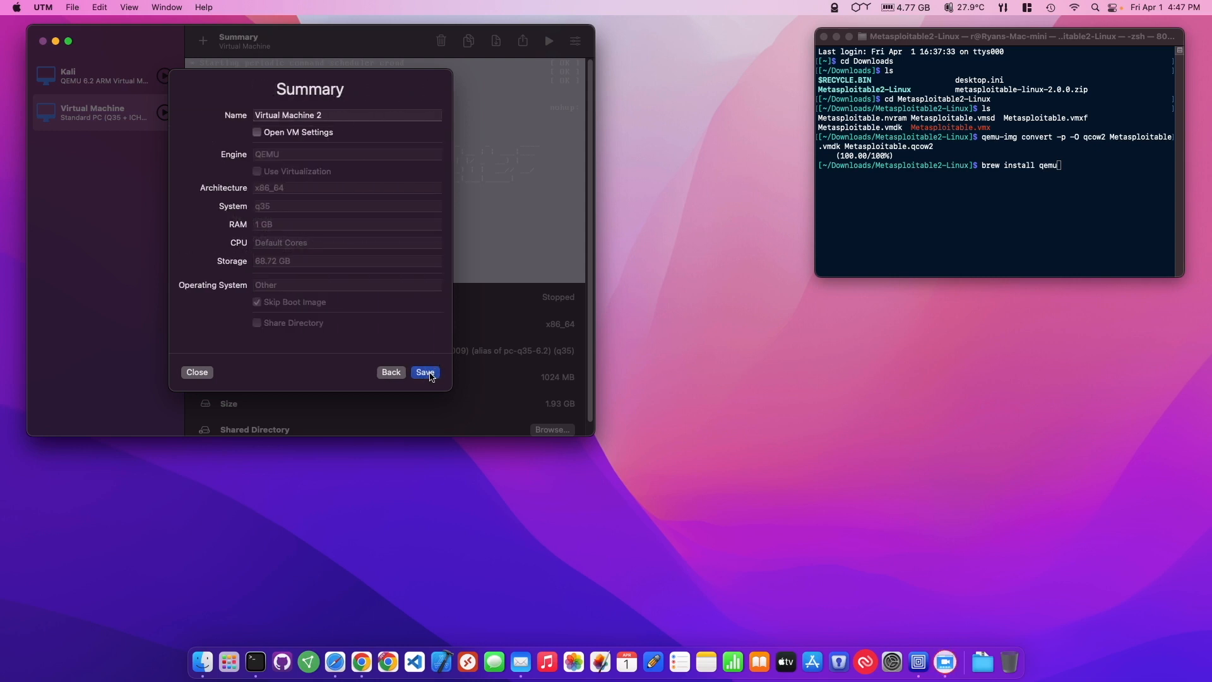
{"action": "left_click", "coordinate": [423, 372]}
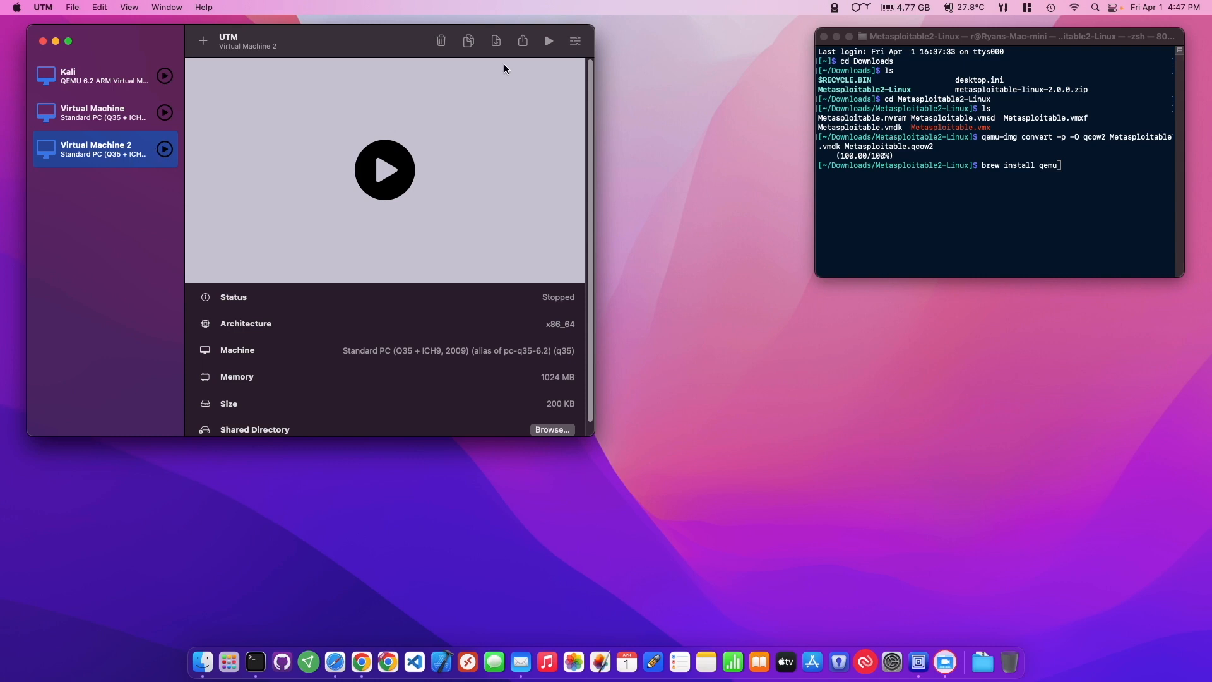
Delete the default IDE data.qcow2 drive from Virtual Machine 2's settings.
{"action": "left_click", "coordinate": [574, 41]}
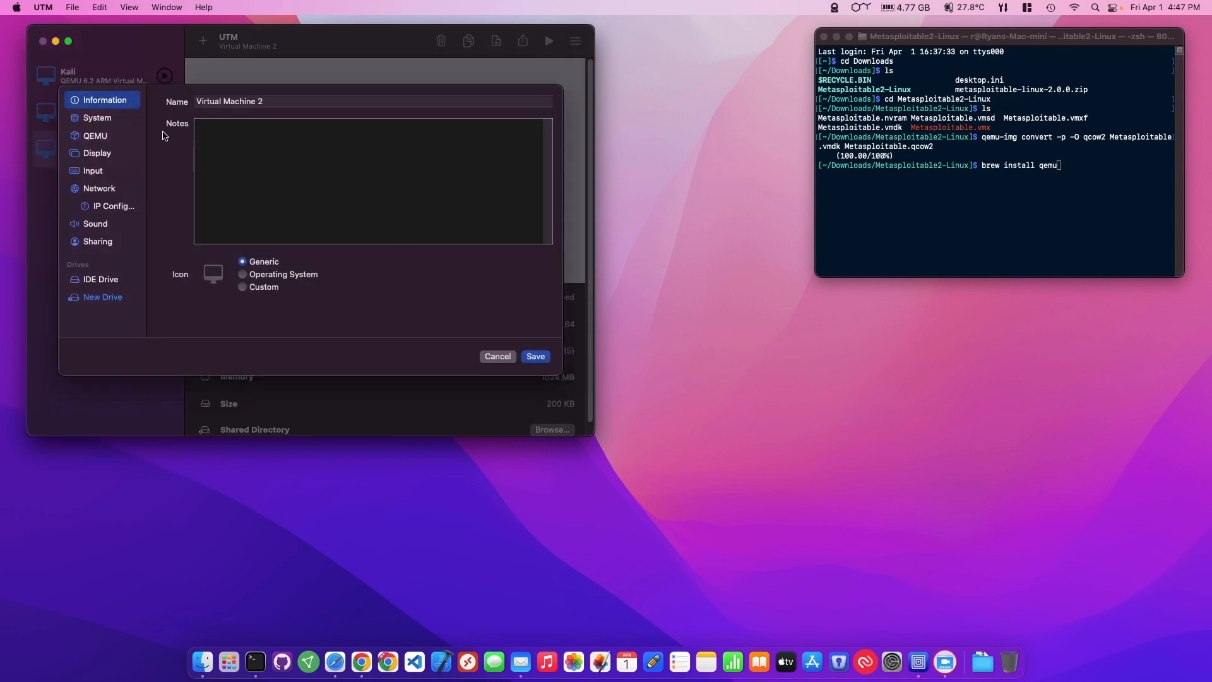
{"action": "left_click", "coordinate": [101, 279]}
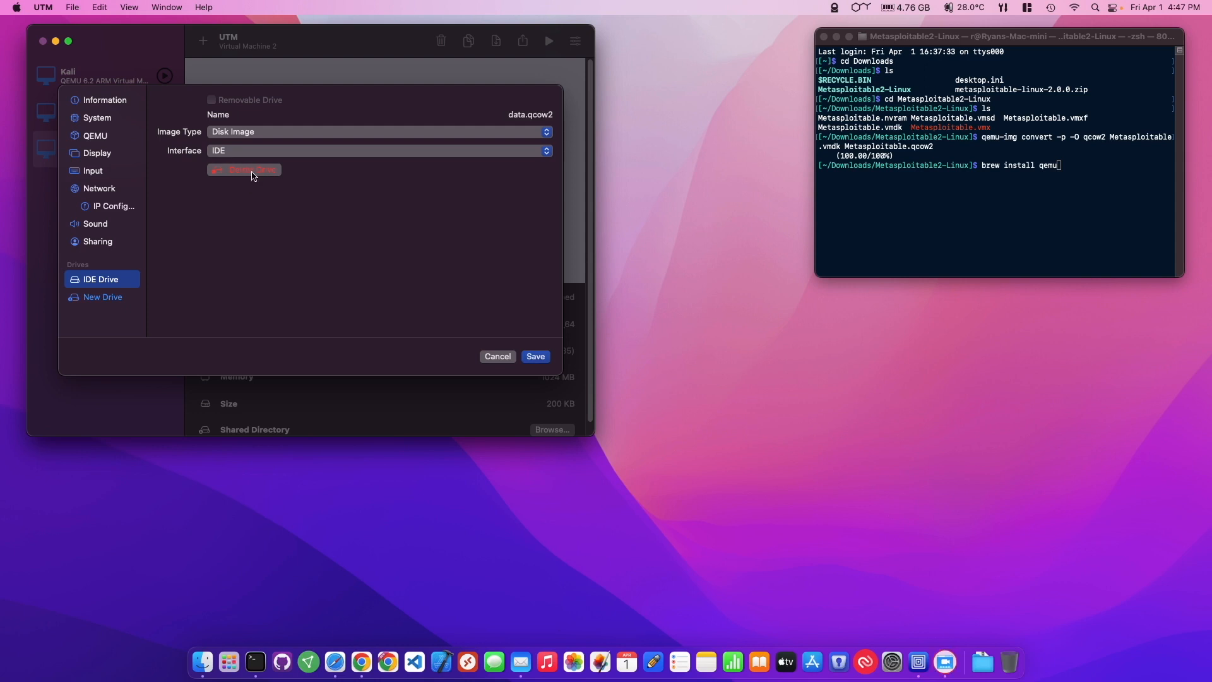
{"action": "left_click", "coordinate": [244, 169]}
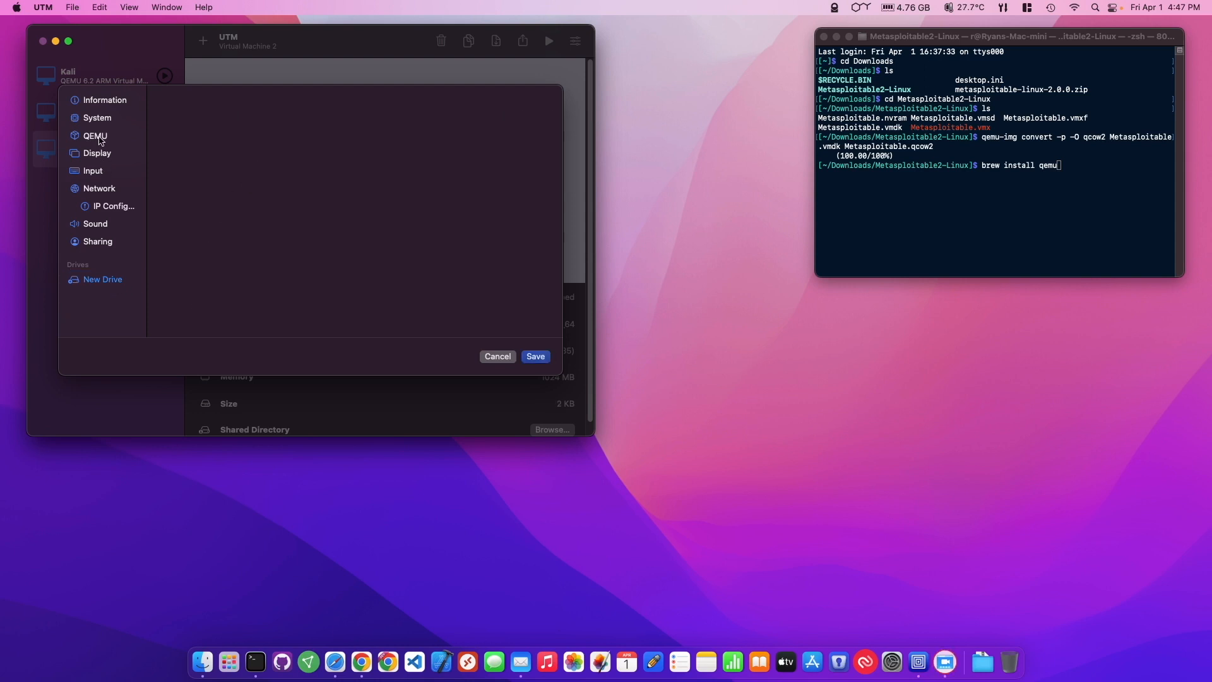
Turn off UEFI Boot on the QEMU settings page.
{"action": "left_click", "coordinate": [97, 118]}
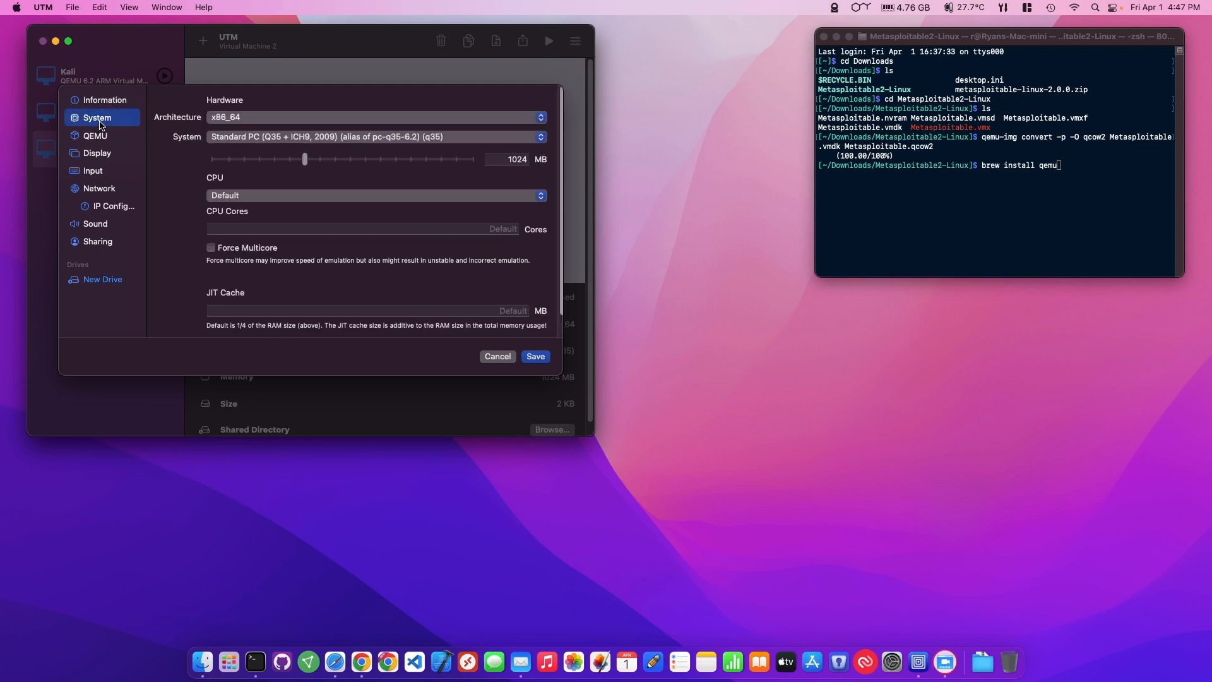
{"action": "left_click", "coordinate": [104, 99]}
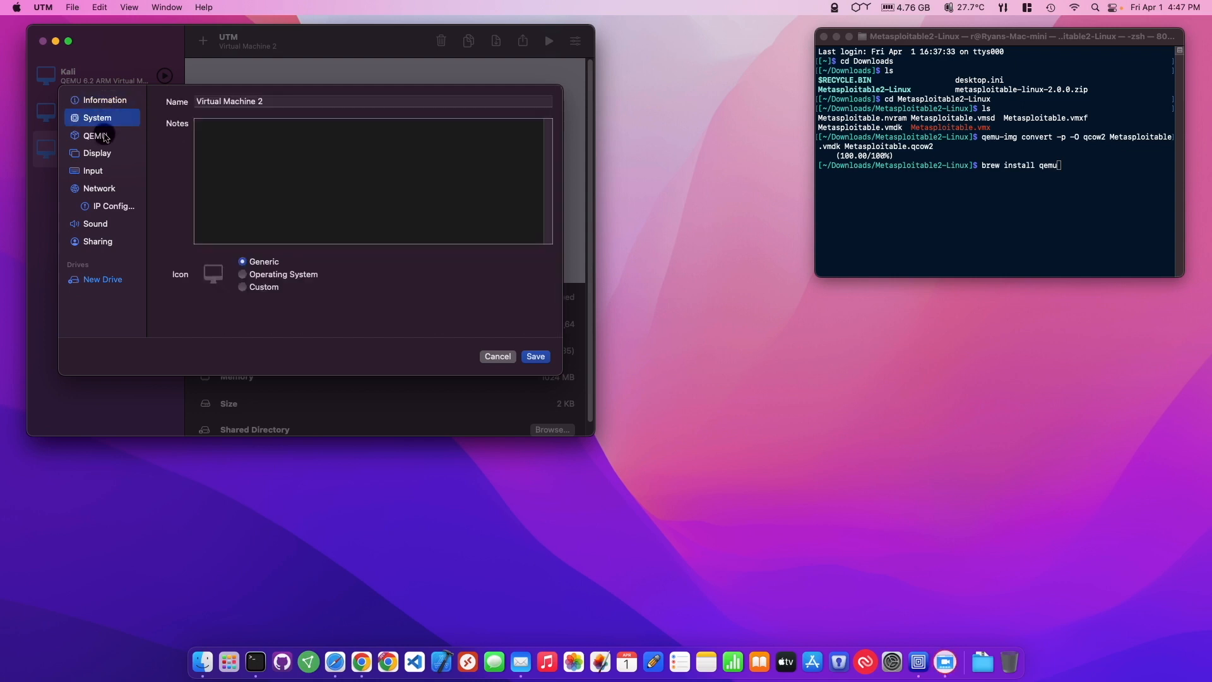
{"action": "left_click", "coordinate": [93, 135]}
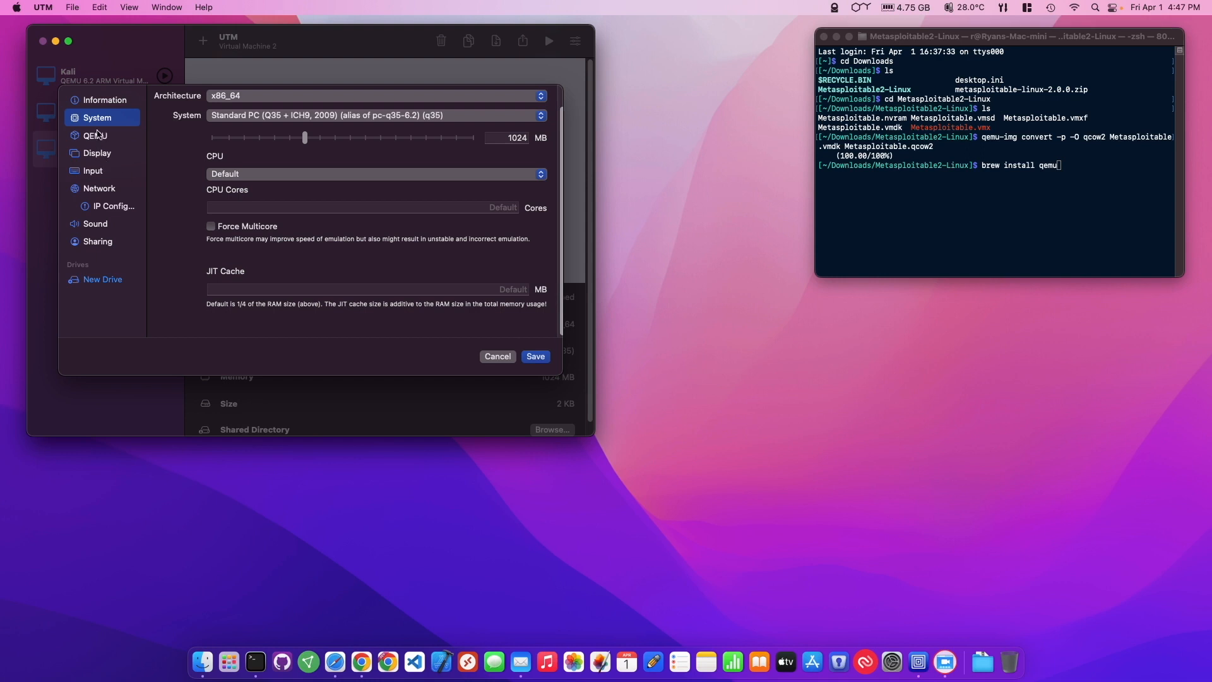
{"action": "left_click", "coordinate": [96, 135]}
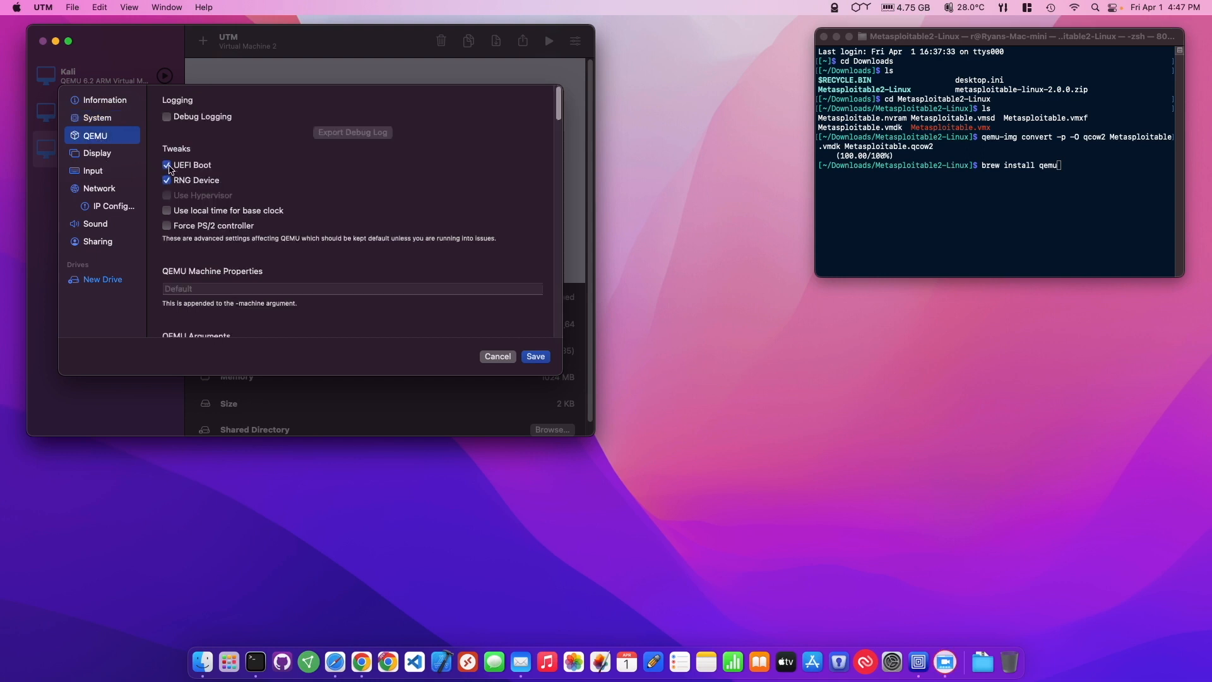
{"action": "left_click", "coordinate": [166, 165]}
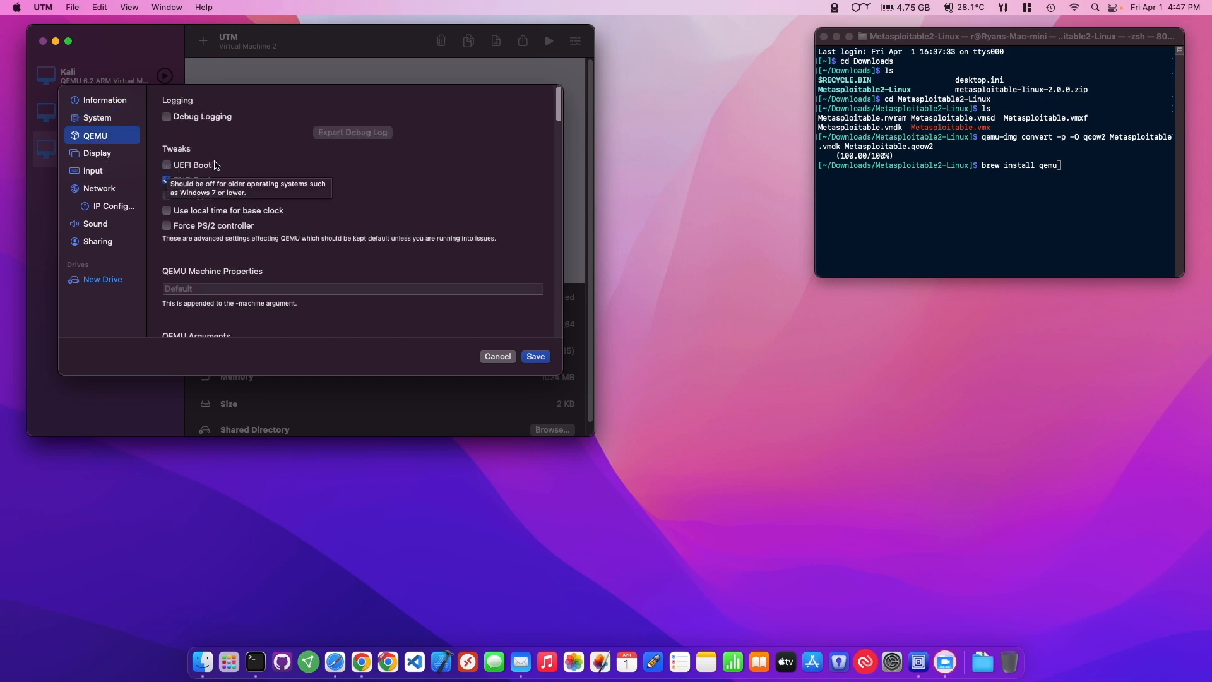
{"action": "left_click", "coordinate": [166, 180]}
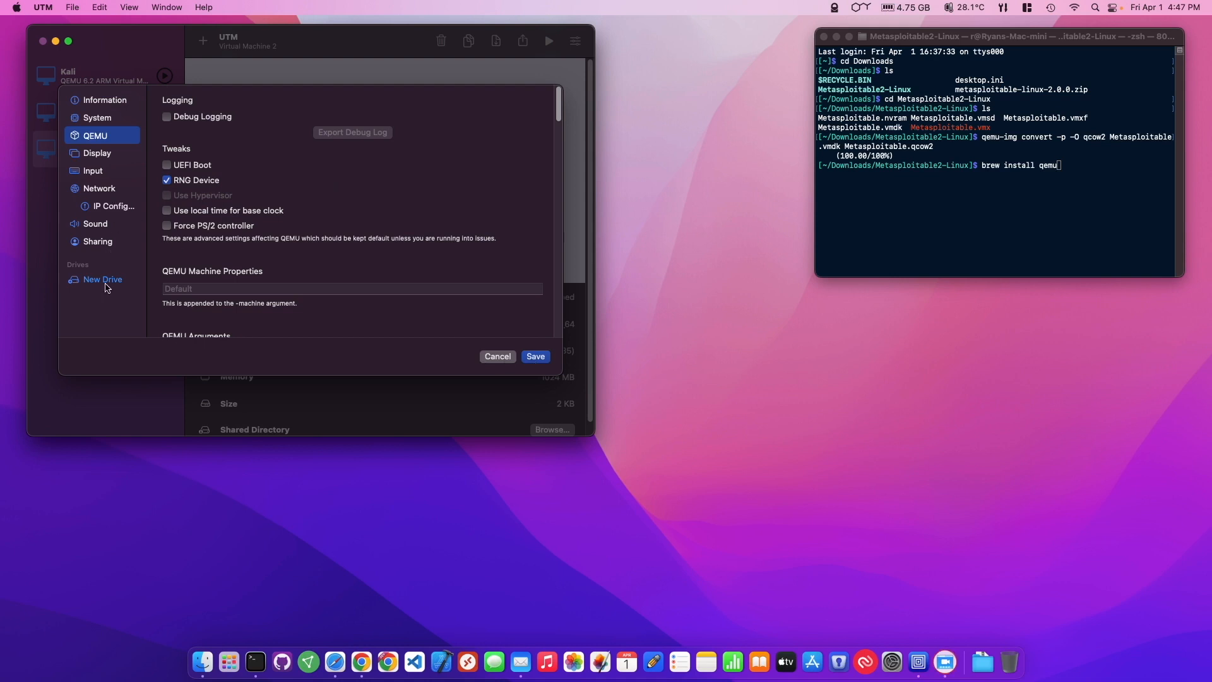
Import Metasploitable.qcow2 as a new drive for Virtual Machine 2.
{"action": "left_click", "coordinate": [103, 279]}
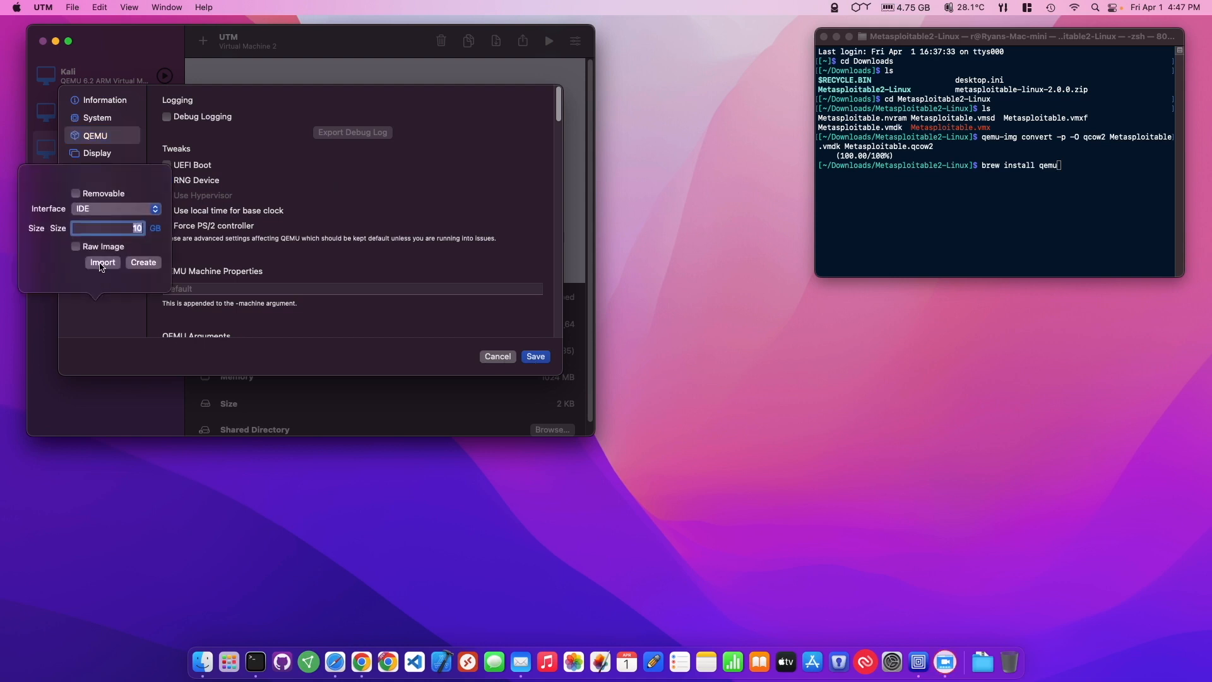
{"action": "left_click", "coordinate": [102, 262]}
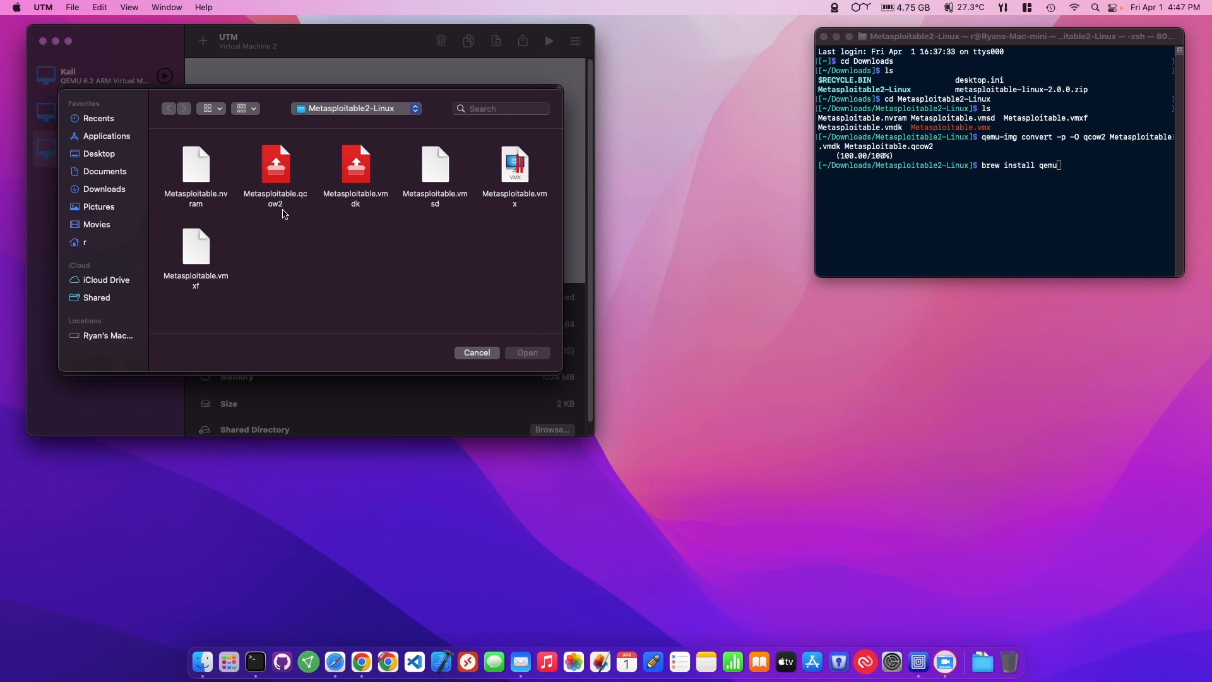
{"action": "left_click", "coordinate": [275, 165]}
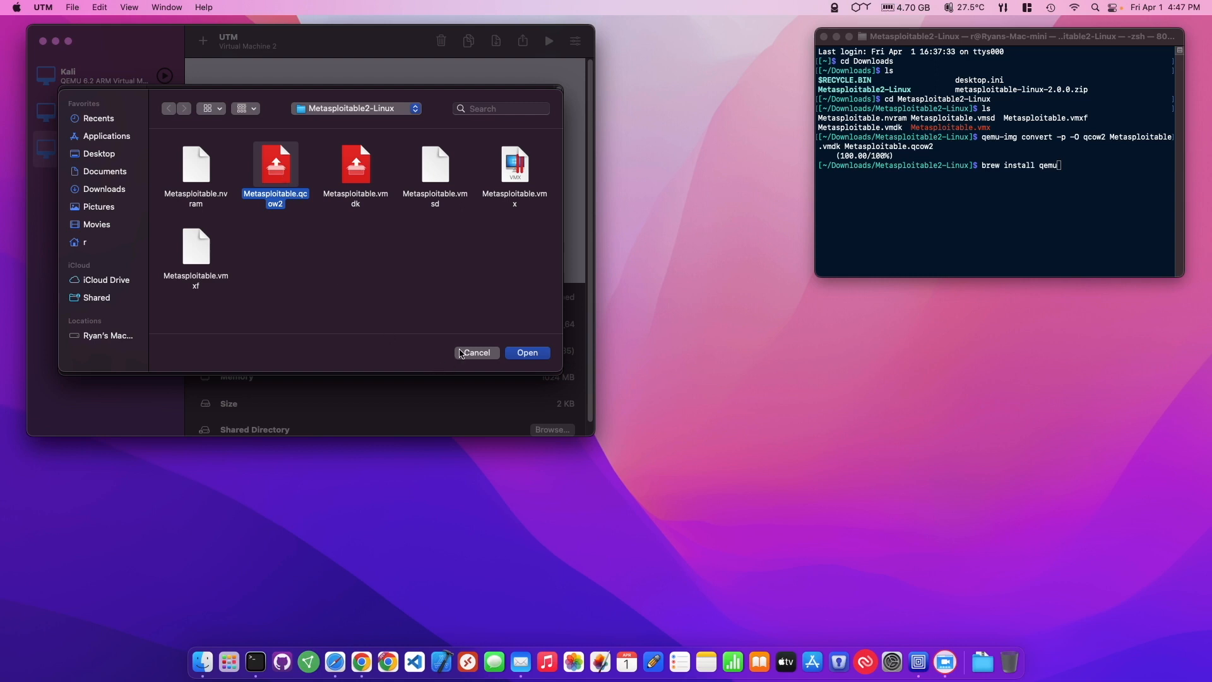
{"action": "left_click", "coordinate": [527, 352]}
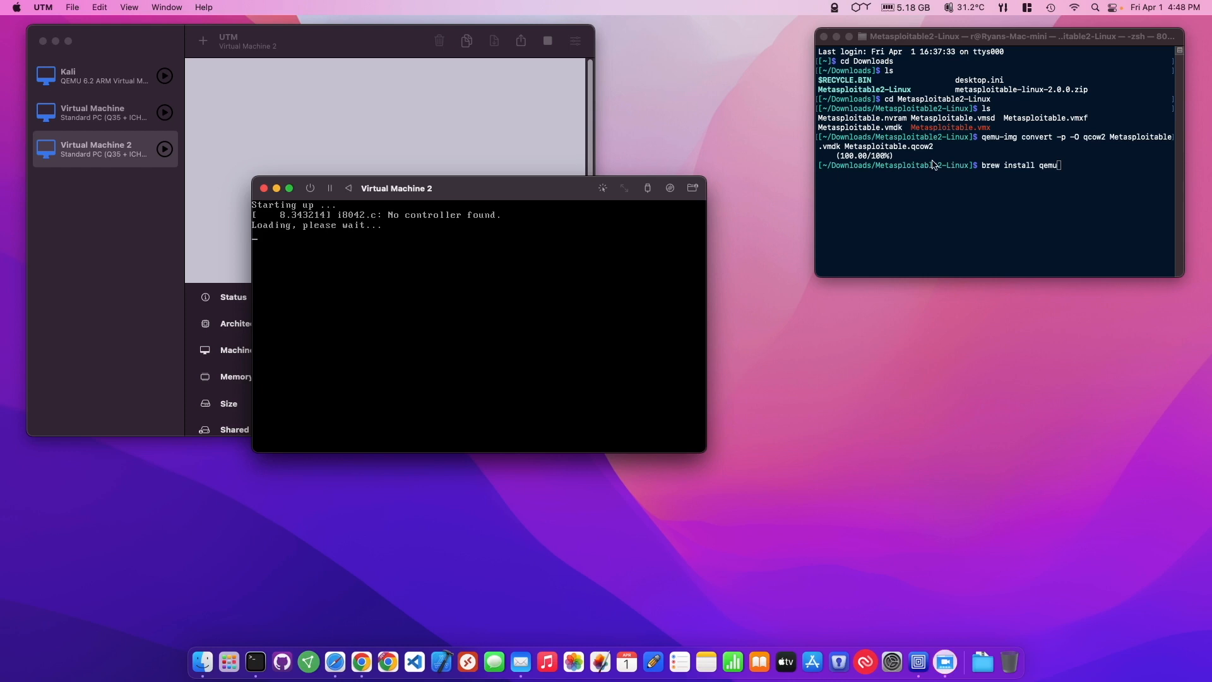
Let Metasploitable keep booting and select the Kali VM in the sidebar.
{"action": "double_click", "coordinate": [1012, 137]}
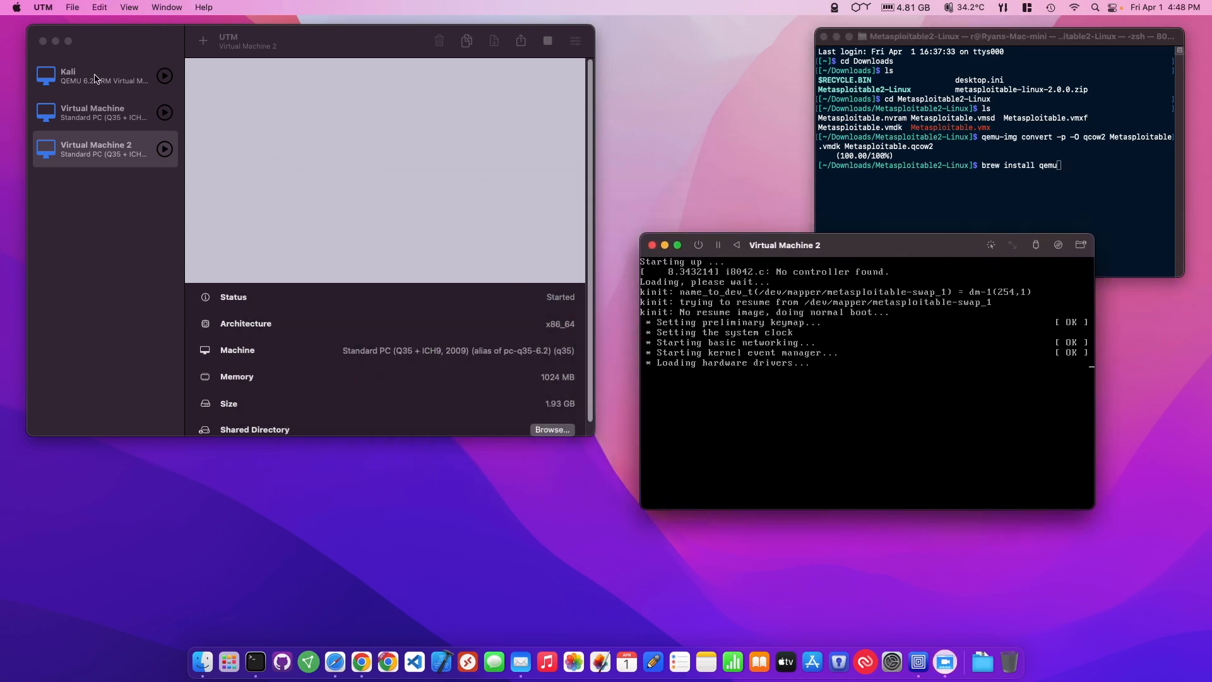
{"action": "mouse_move", "coordinate": [320, 364]}
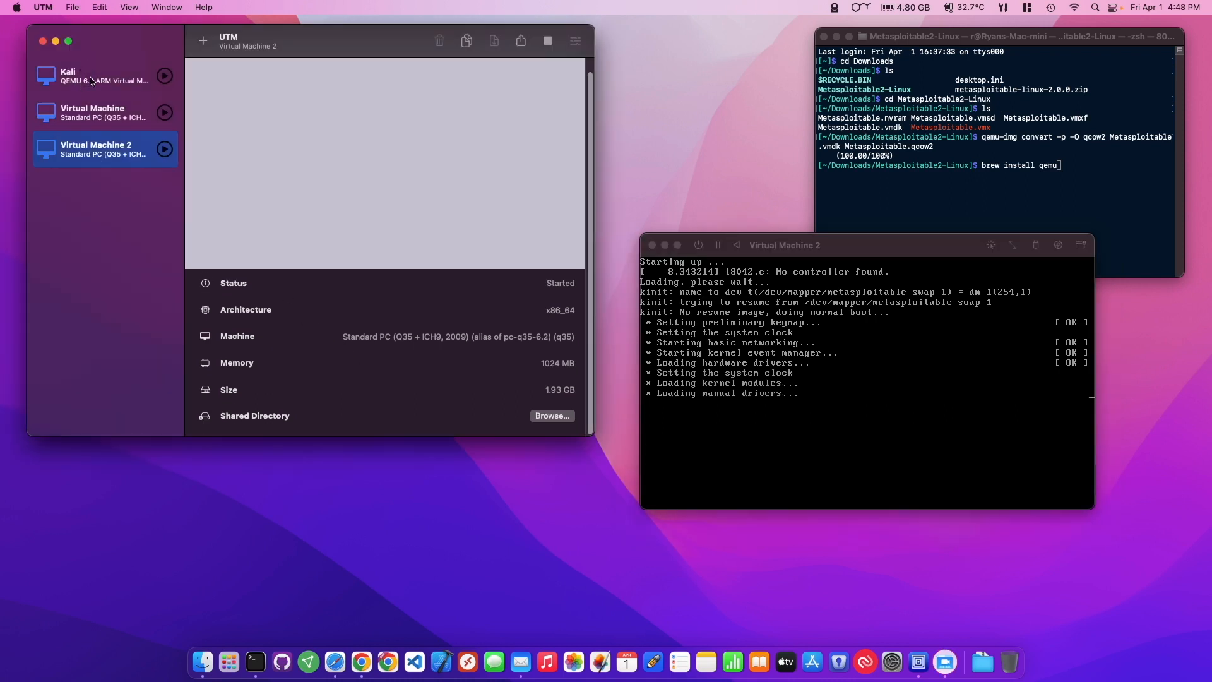
{"action": "left_click", "coordinate": [93, 76]}
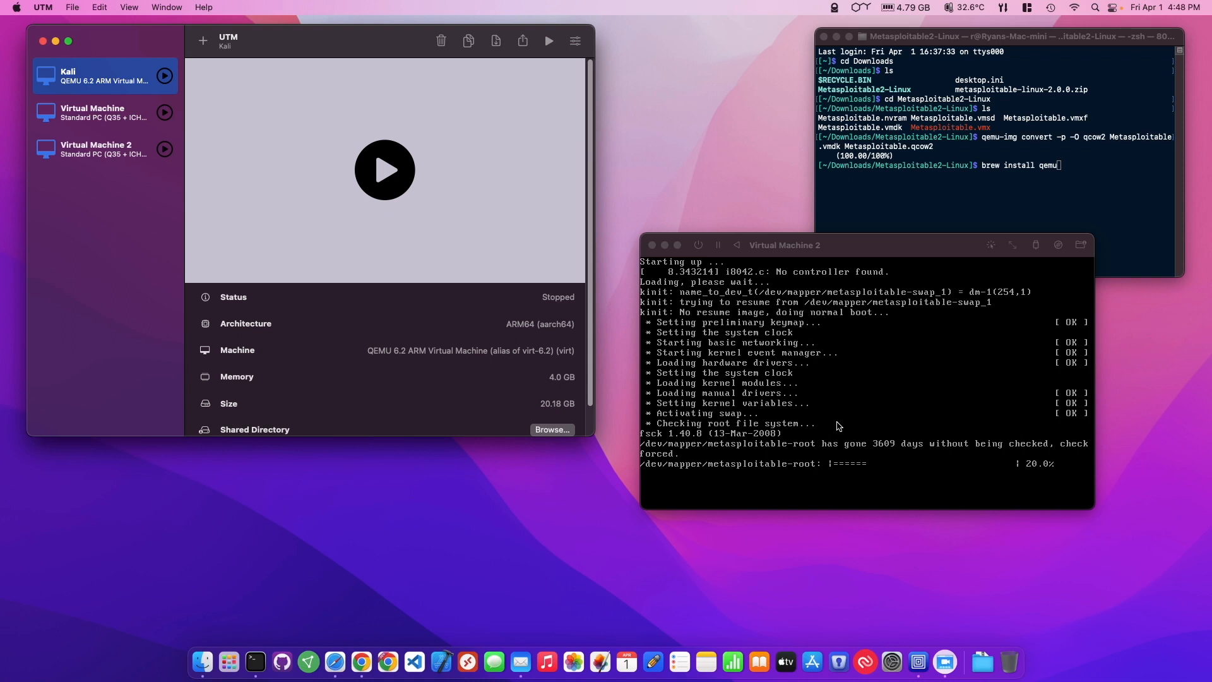